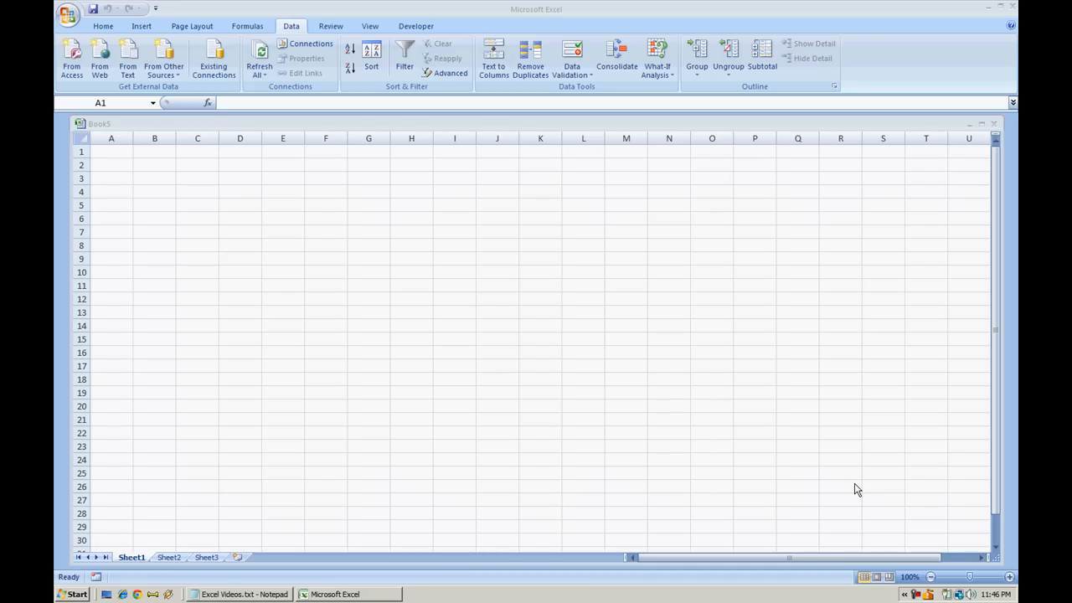
pyautogui.moveTo(55, 201)
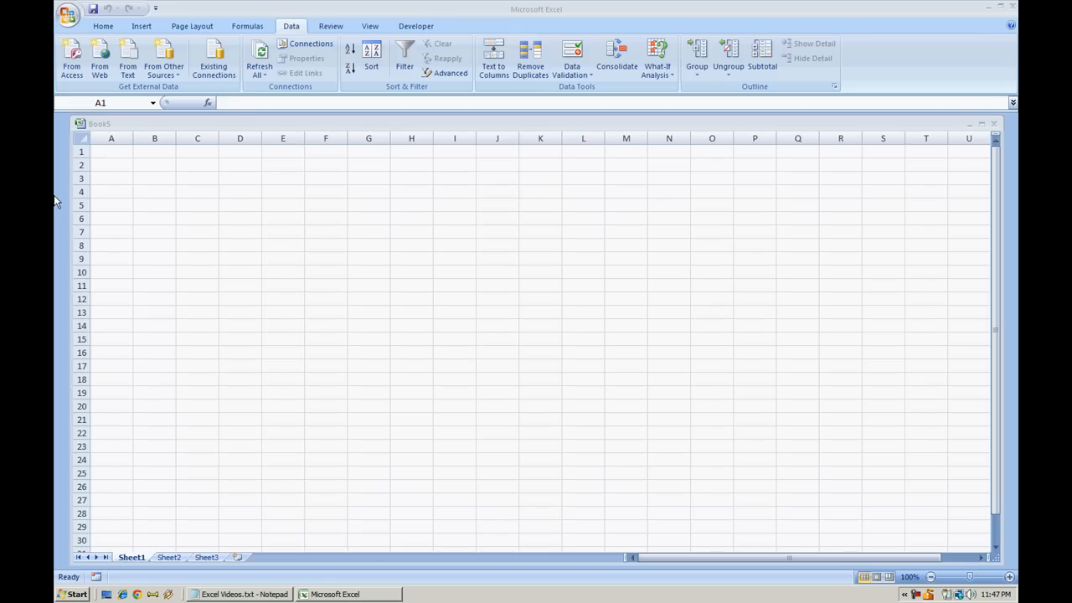
pyautogui.moveTo(70, 325)
pyautogui.write('Home')
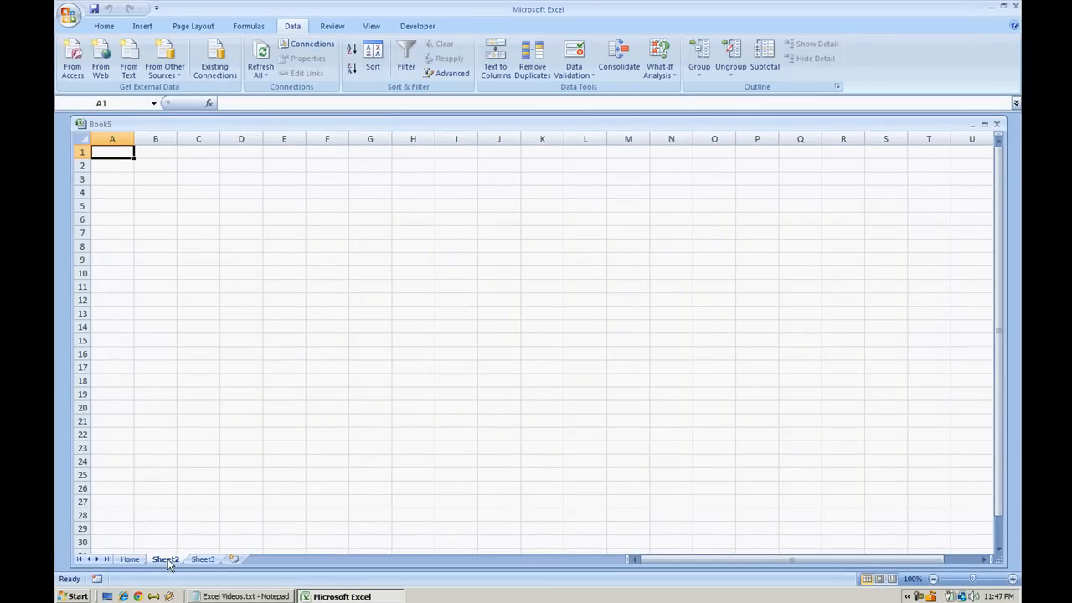
pyautogui.moveTo(427, 164)
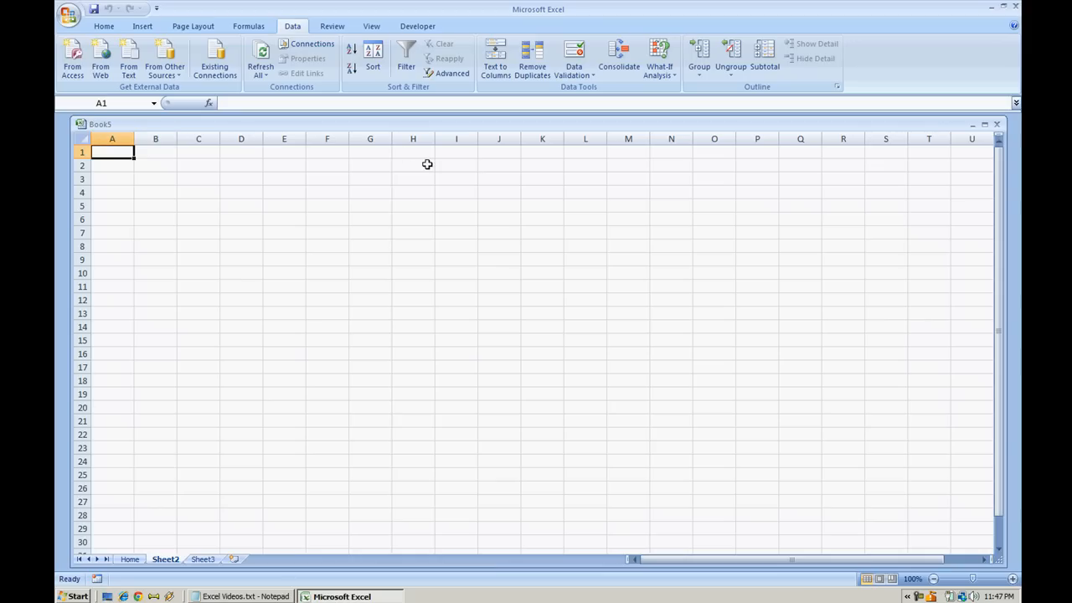
# Step: Enter January and February in D3:D4 and autofill the months down to December in D14
pyautogui.click(241, 178)
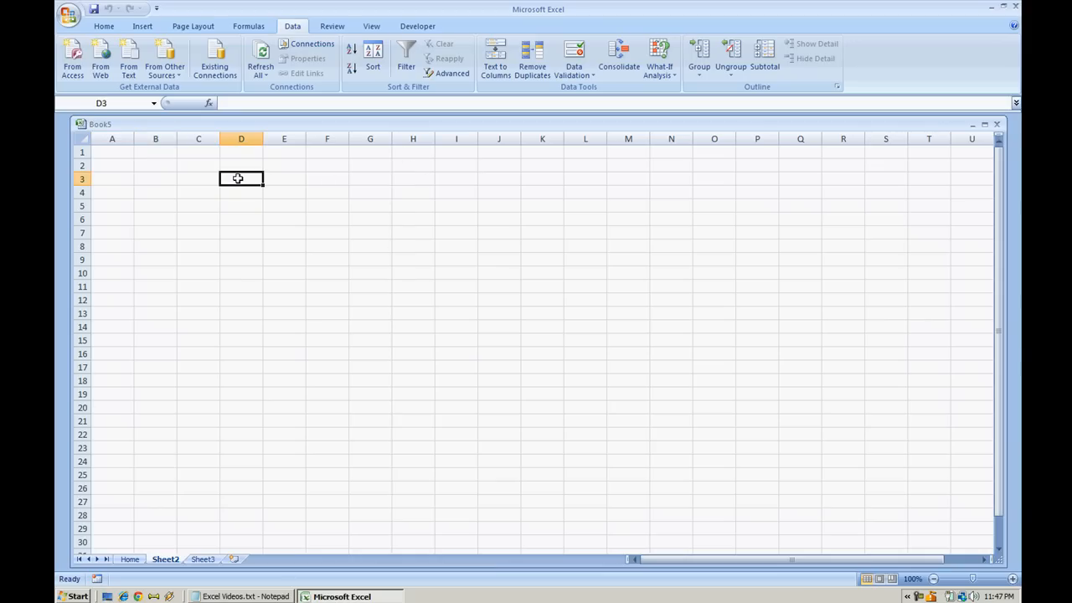
pyautogui.write('January')
pyautogui.click(241, 193)
pyautogui.write('February')
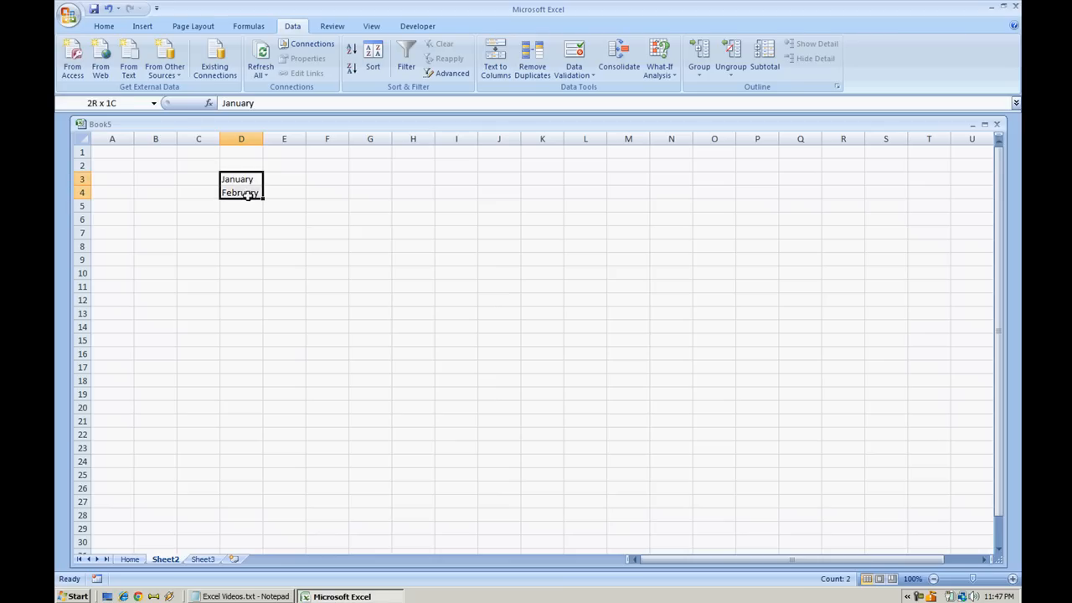
pyautogui.moveTo(262, 198); pyautogui.dragTo(254, 292)
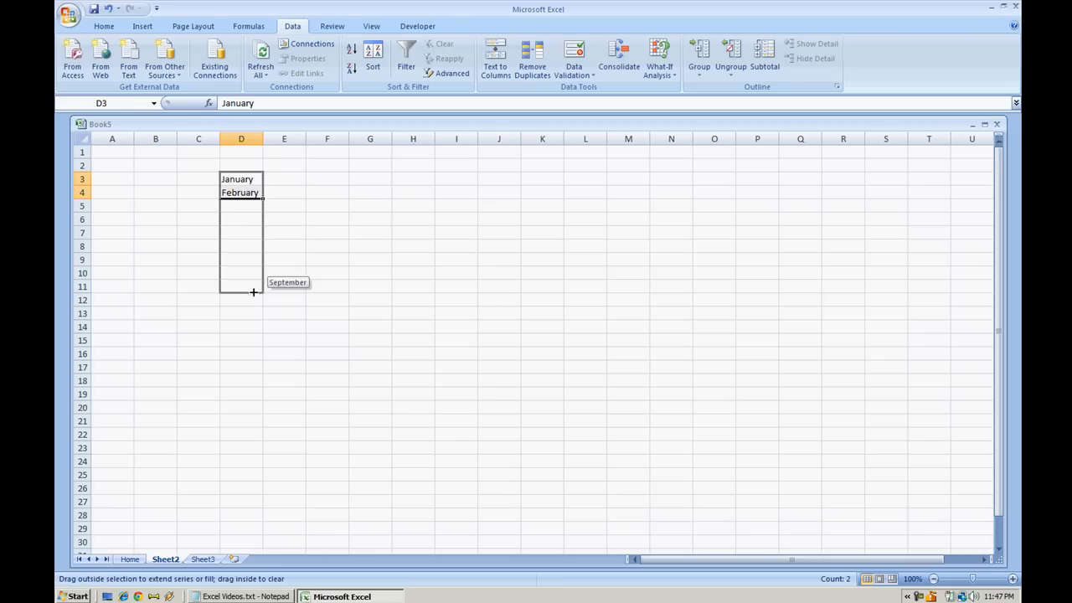
pyautogui.moveTo(255, 292); pyautogui.dragTo(255, 337)
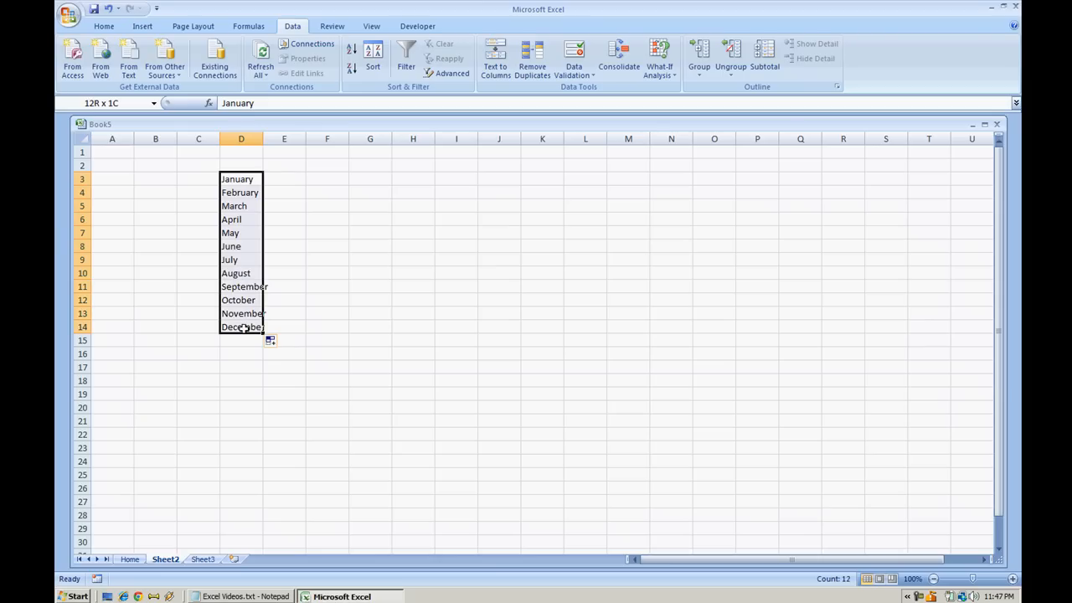
pyautogui.click(241, 178)
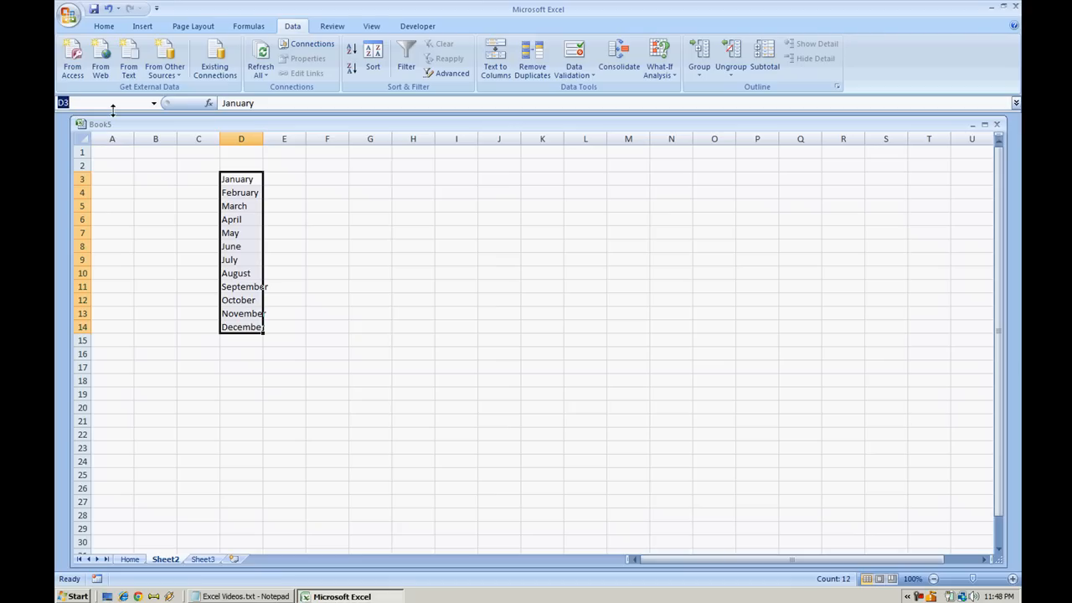
# Step: Name the D3:D14 month list MonthsOfYear in the Name Box and reselect it to verify
pyautogui.write('MonthsOfYear')
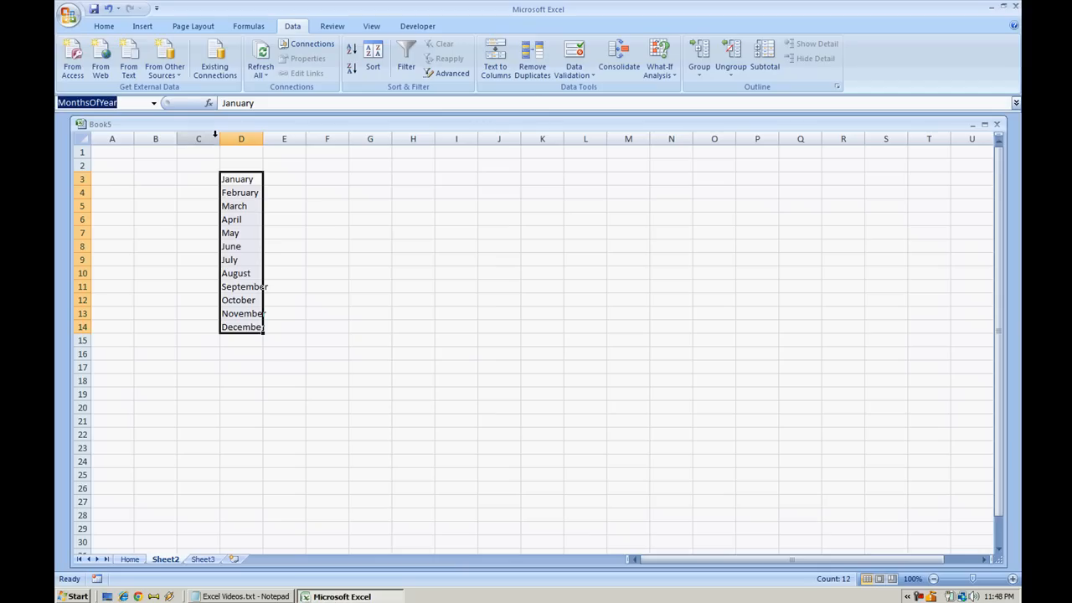
pyautogui.moveTo(308, 183)
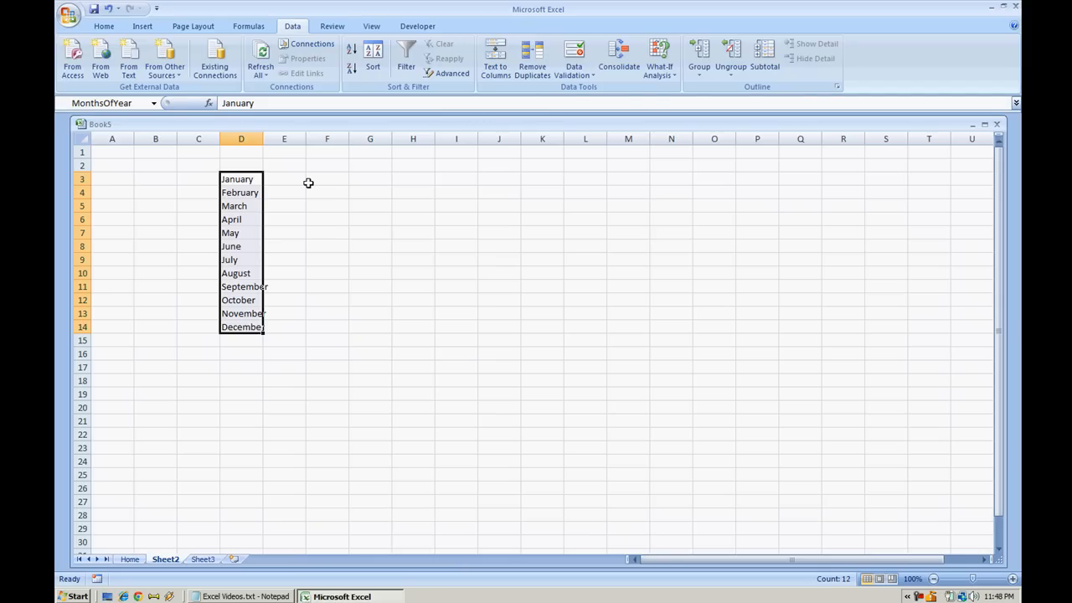
pyautogui.click(412, 313)
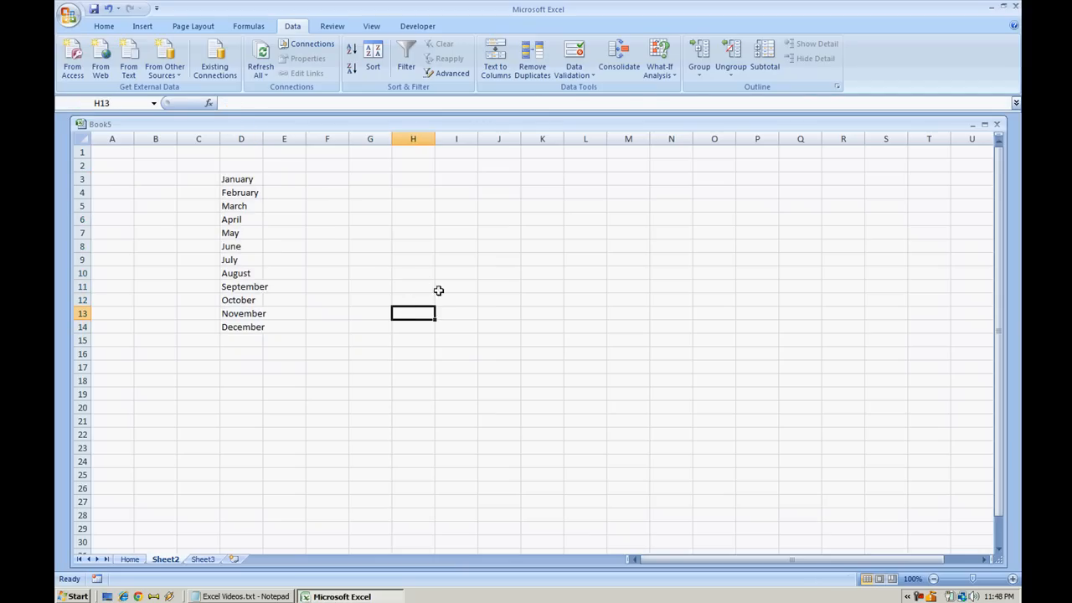
pyautogui.click(412, 245)
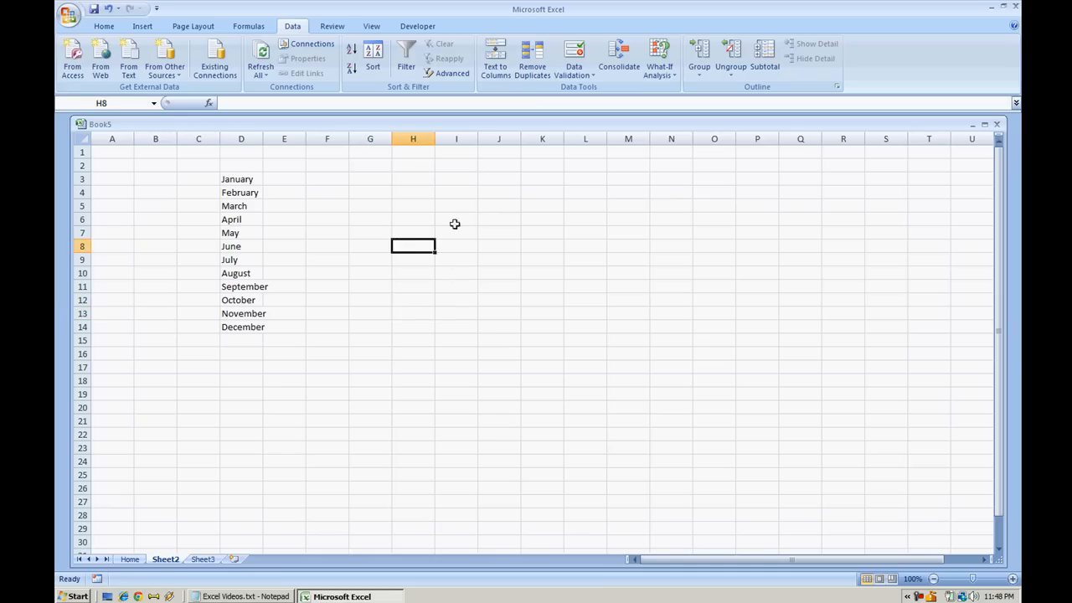
pyautogui.click(455, 218)
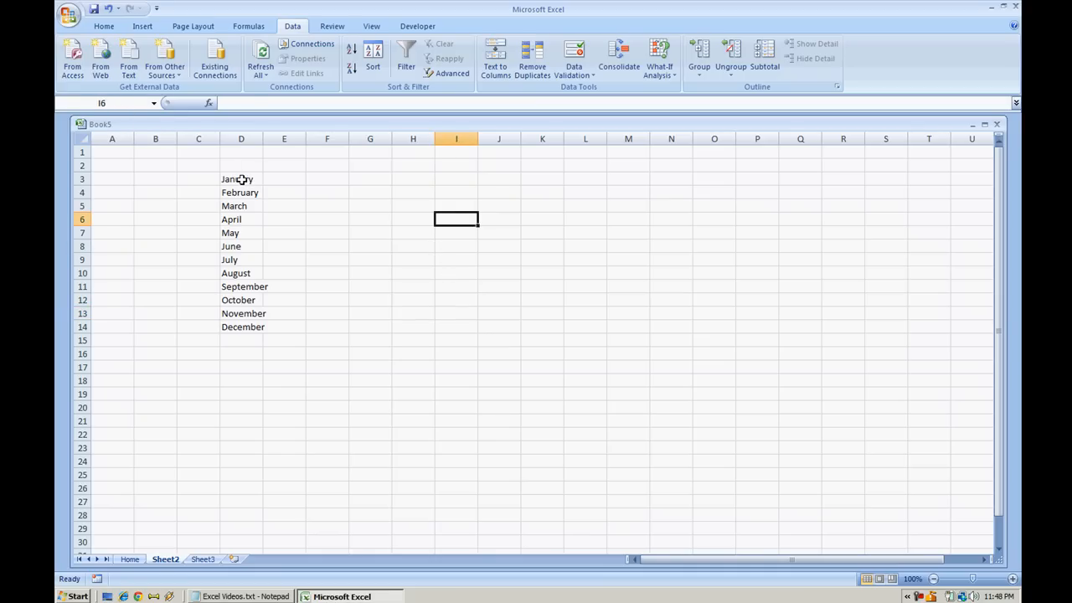
pyautogui.moveTo(238, 178); pyautogui.dragTo(243, 327)
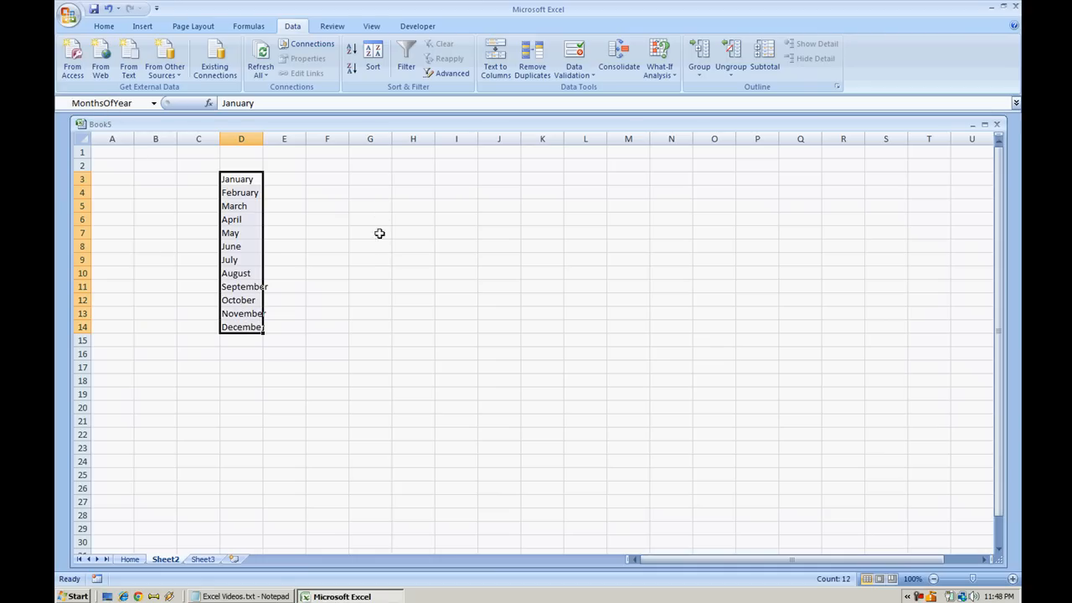
pyautogui.moveTo(174, 549)
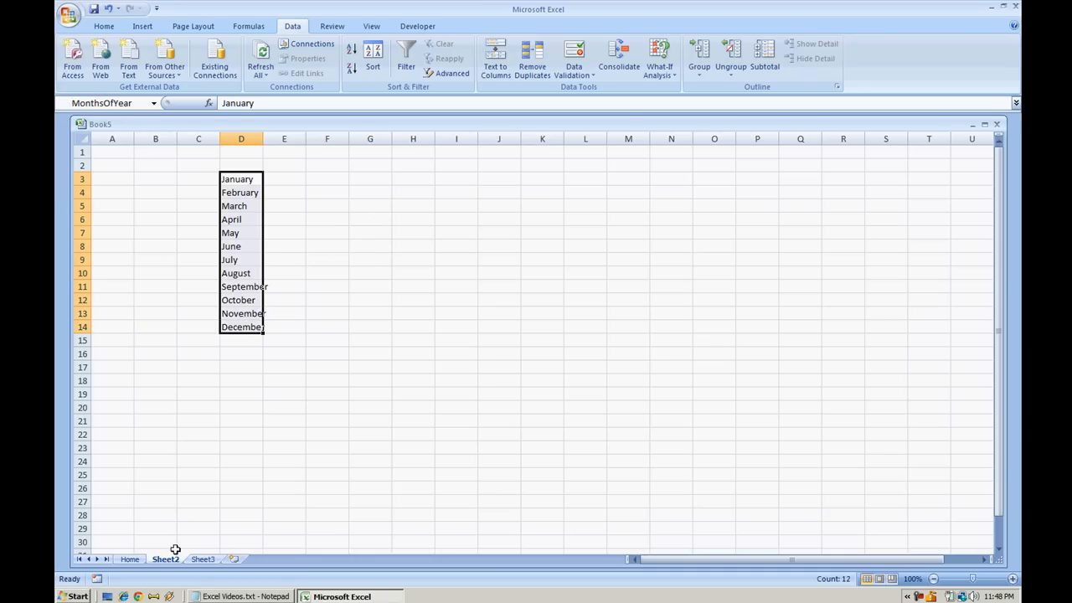
# Step: Hide the month-list sheet and enter 'Select a Month:' in B5 on the Home sheet
pyautogui.click(203, 560)
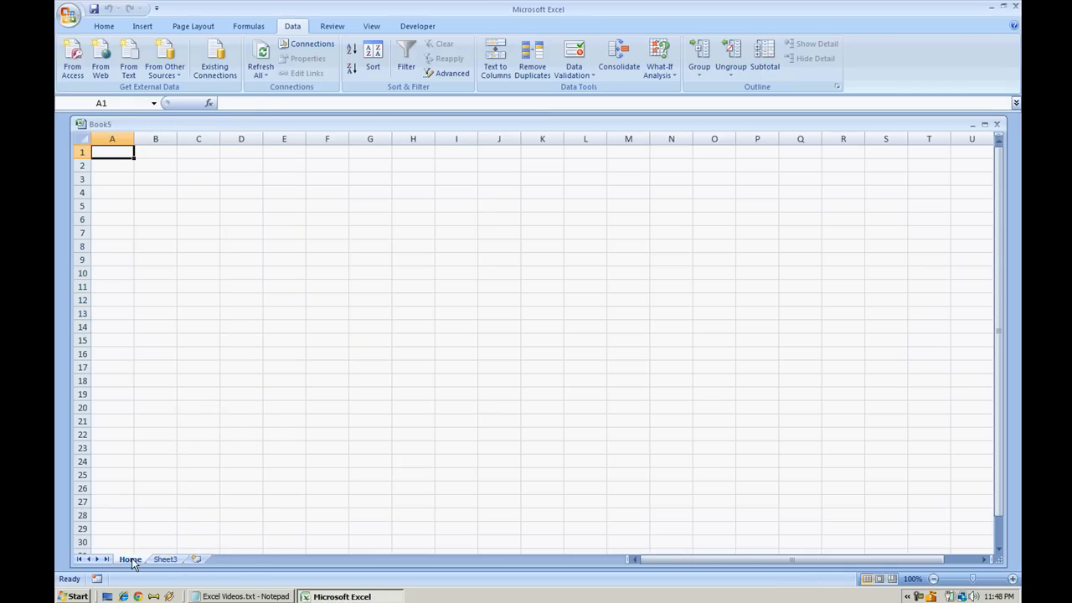
pyautogui.moveTo(205, 184)
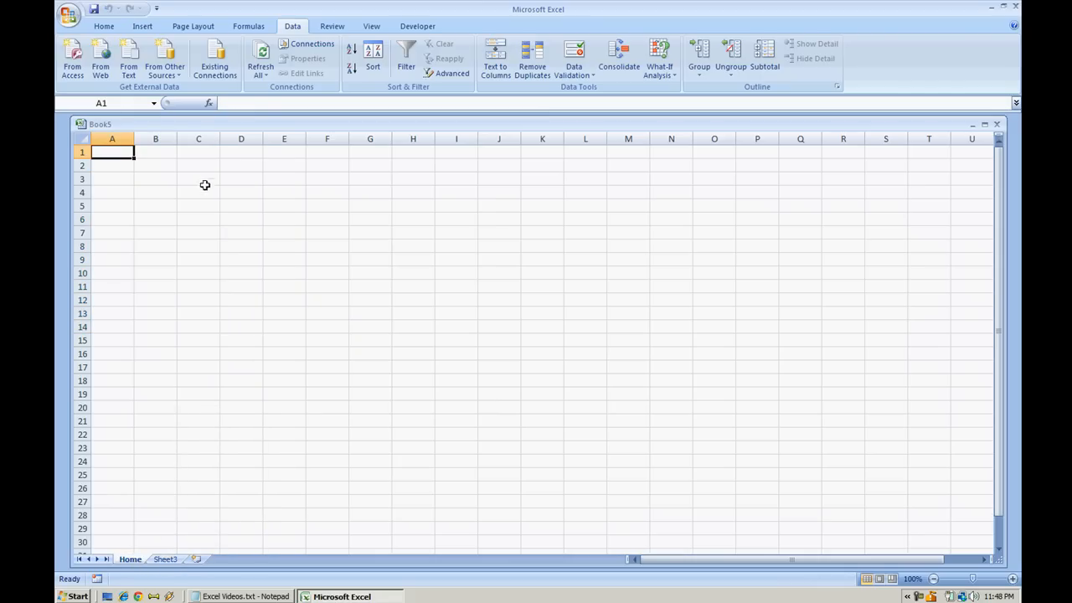
pyautogui.moveTo(258, 182)
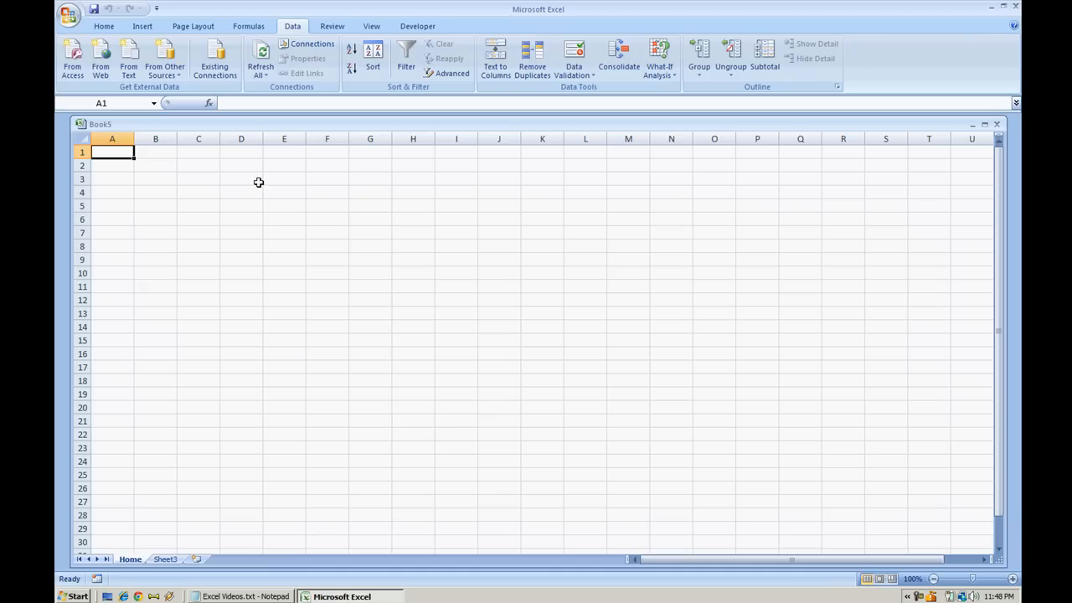
pyautogui.moveTo(248, 199)
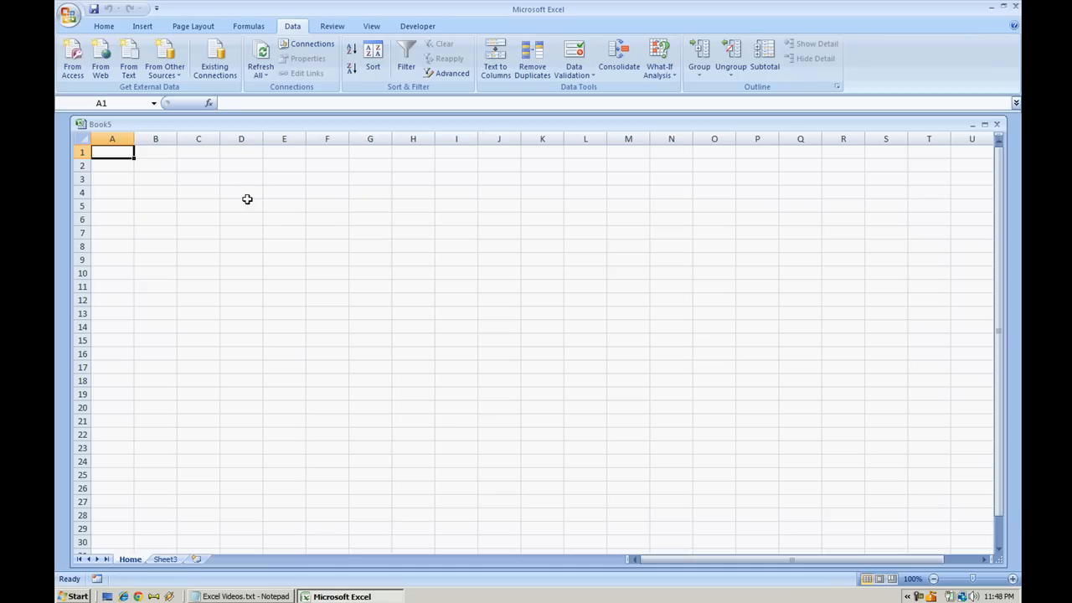
pyautogui.click(242, 191)
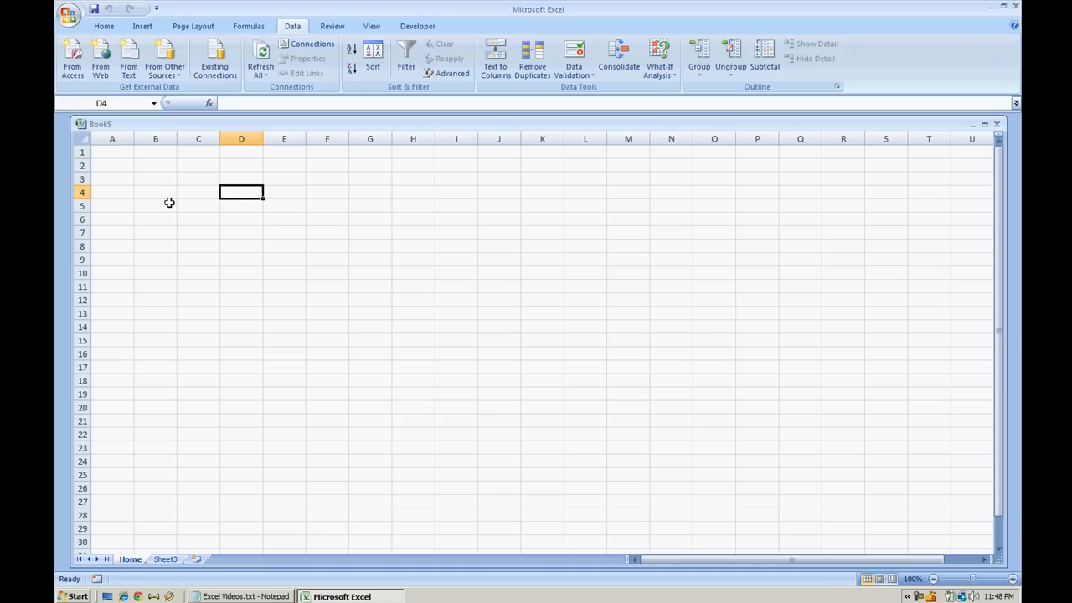
pyautogui.click(154, 204)
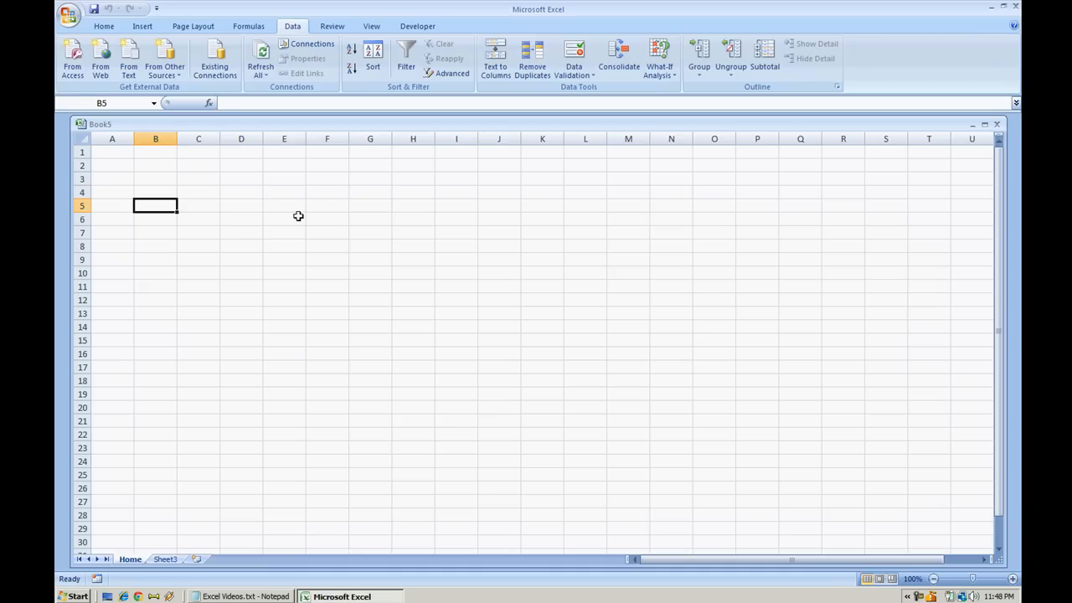
pyautogui.write('Select a')
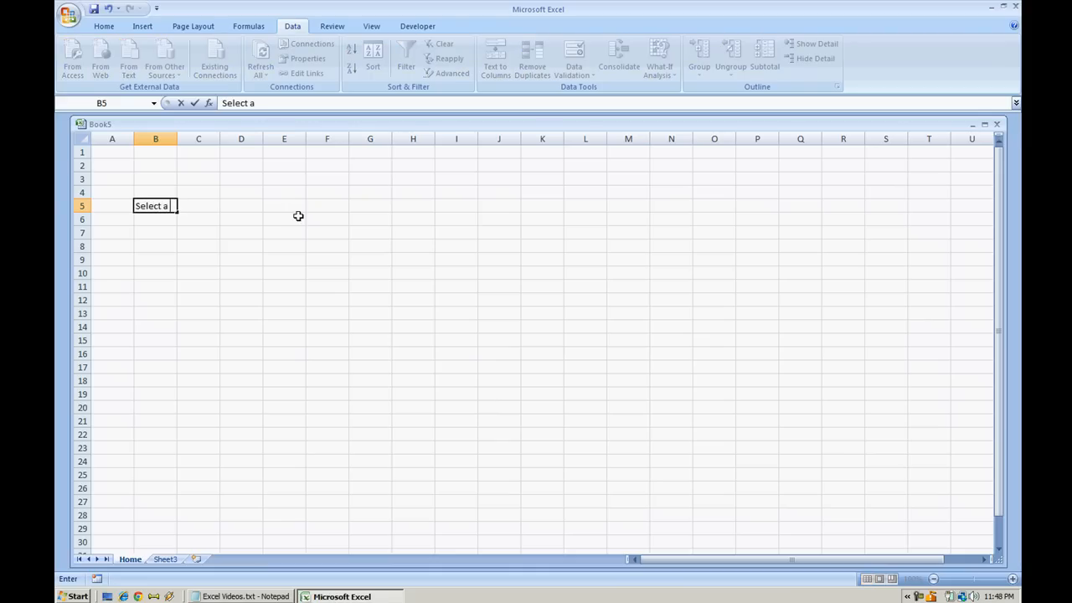
pyautogui.press('Return')
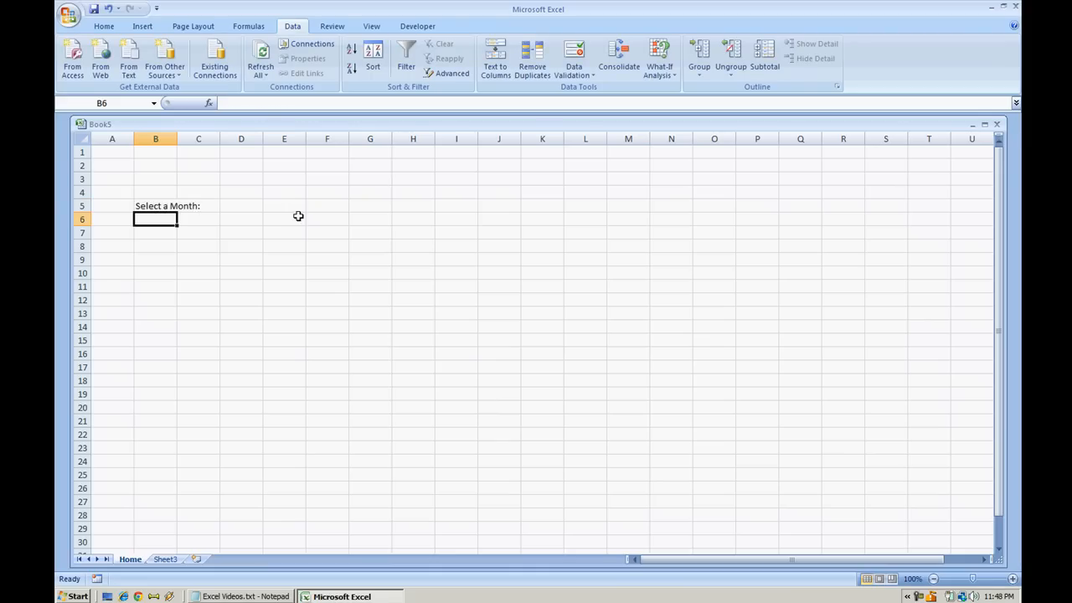
# Step: Widen column B so the 'Select a Month:' label fits
pyautogui.moveTo(178, 137); pyautogui.dragTo(209, 138)
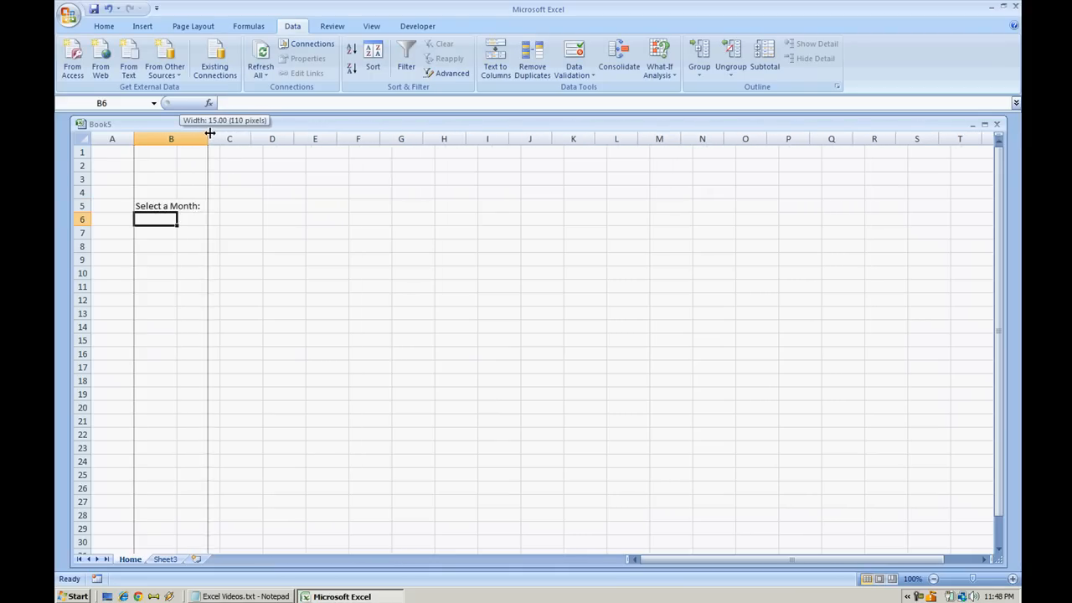
pyautogui.moveTo(208, 137); pyautogui.dragTo(226, 137)
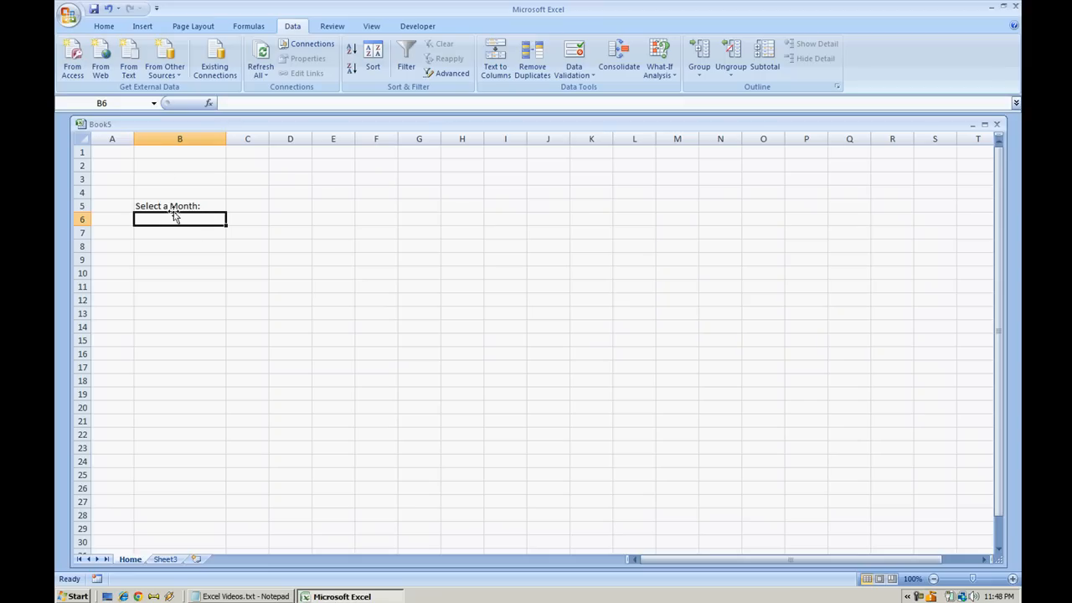
pyautogui.moveTo(195, 216)
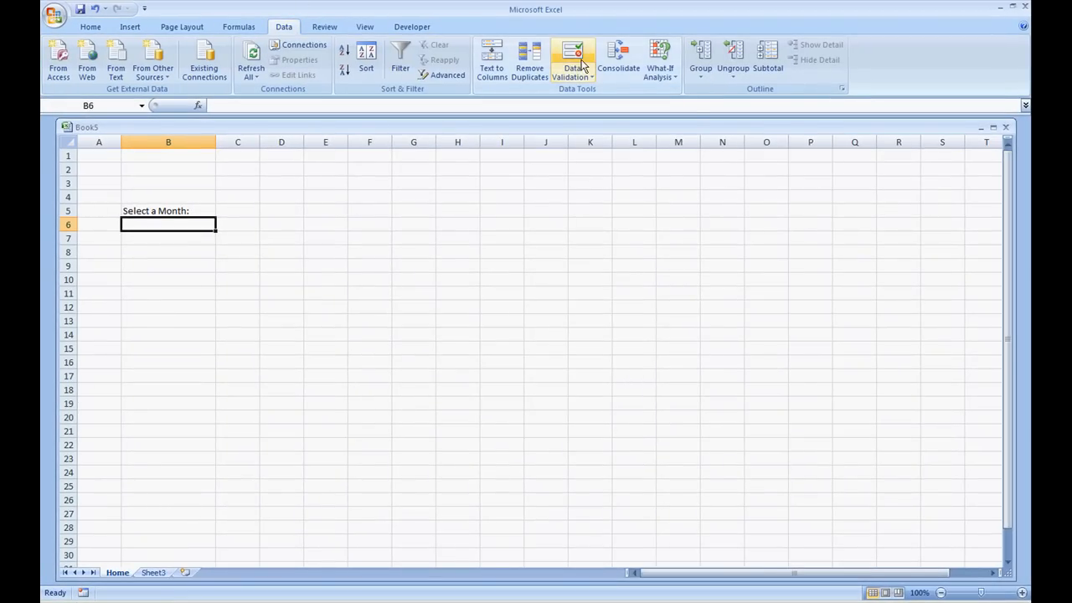
# Step: Set B6 data validation to Allow: List with Source =MonthsOfYear and apply it
pyautogui.click(572, 64)
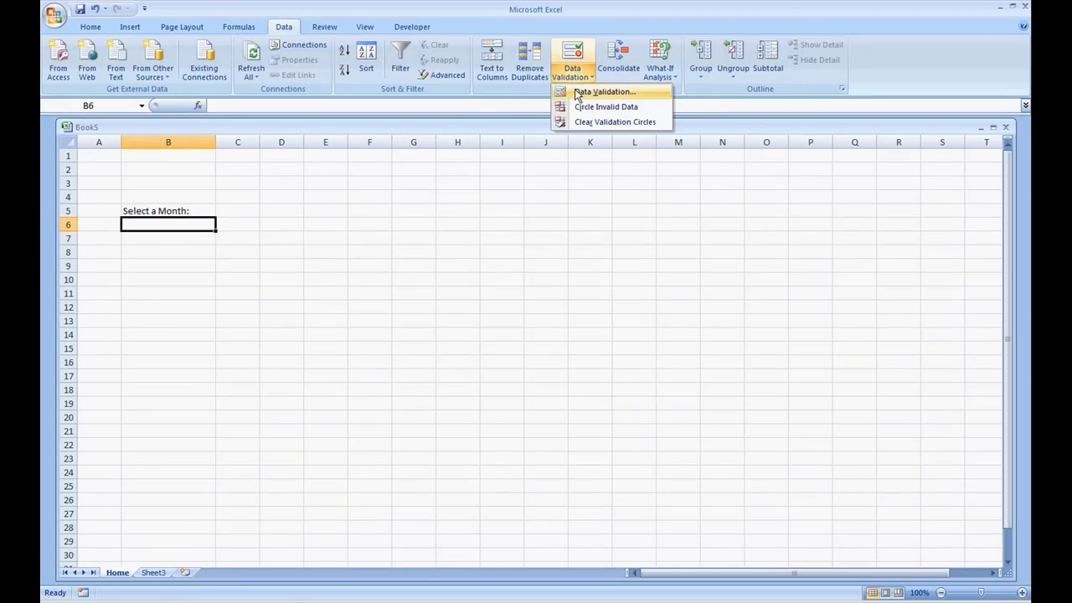
pyautogui.click(603, 91)
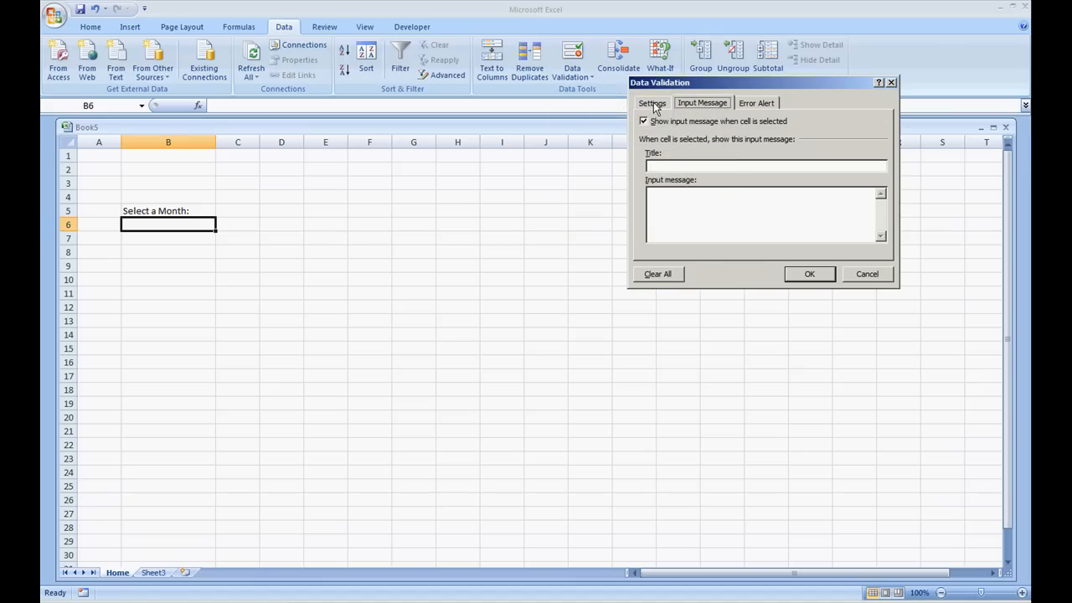
pyautogui.click(654, 102)
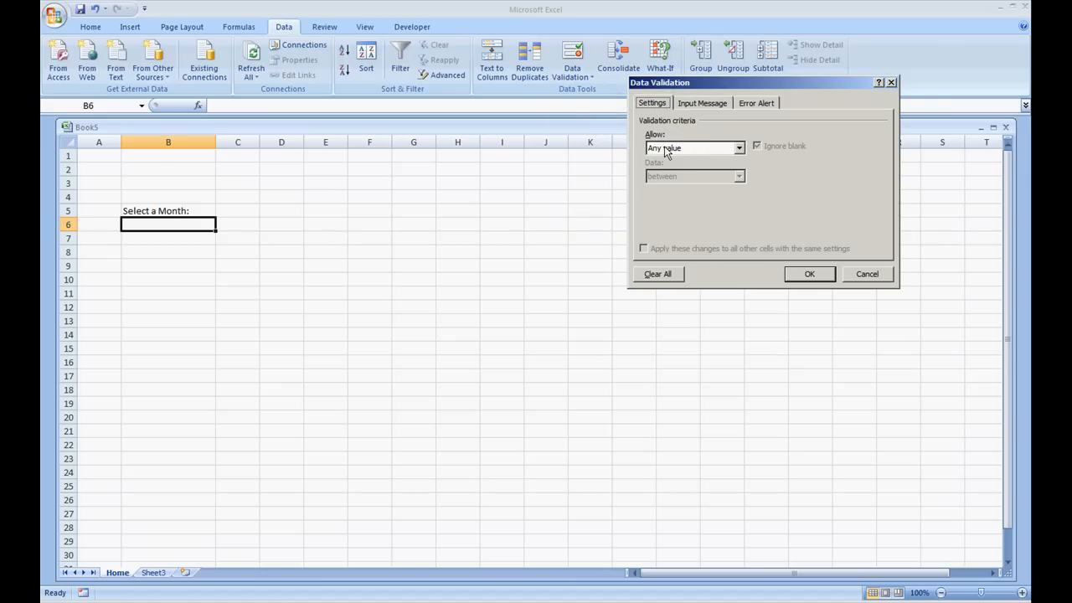
pyautogui.click(738, 148)
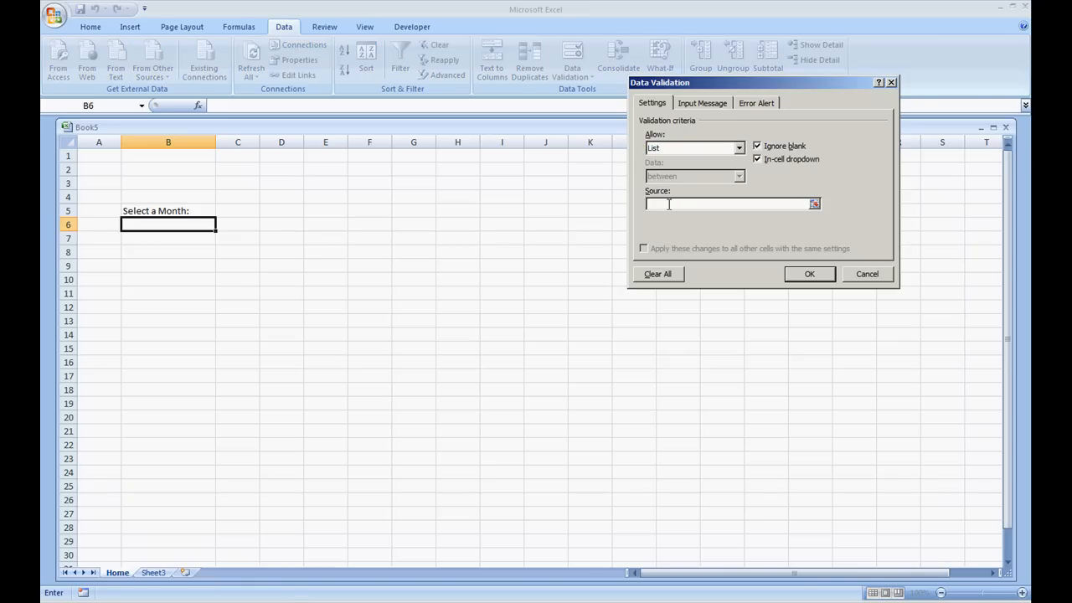
pyautogui.write('=')
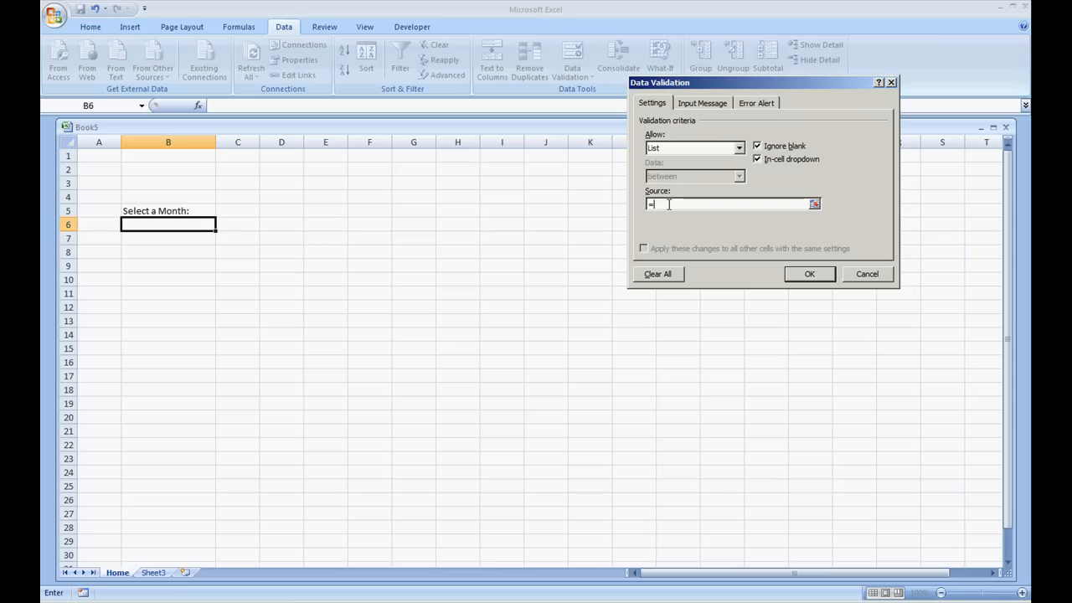
pyautogui.write('MonthsOfYear')
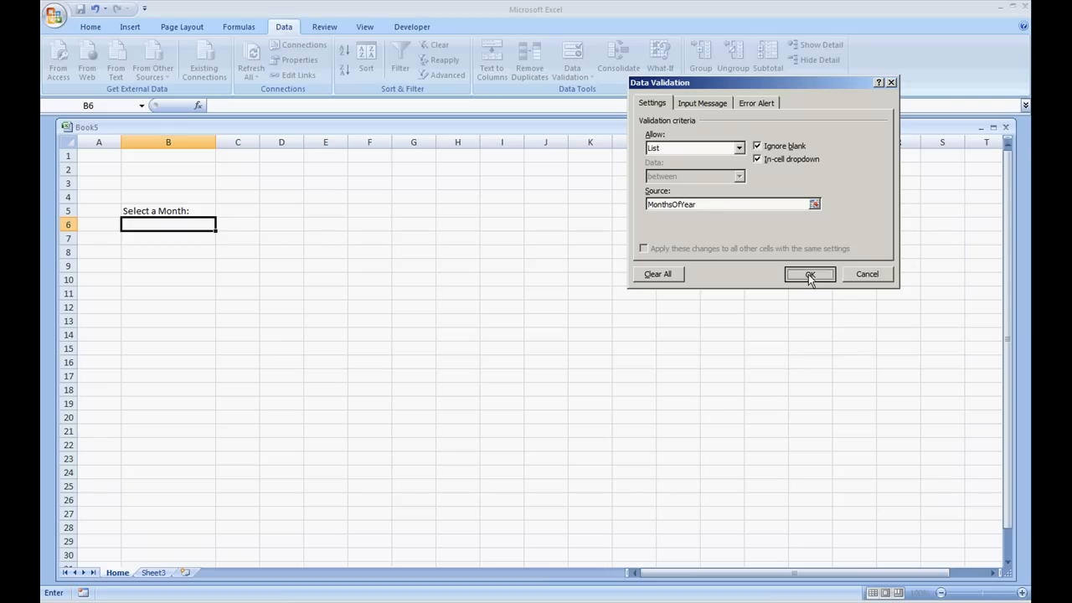
pyautogui.click(810, 275)
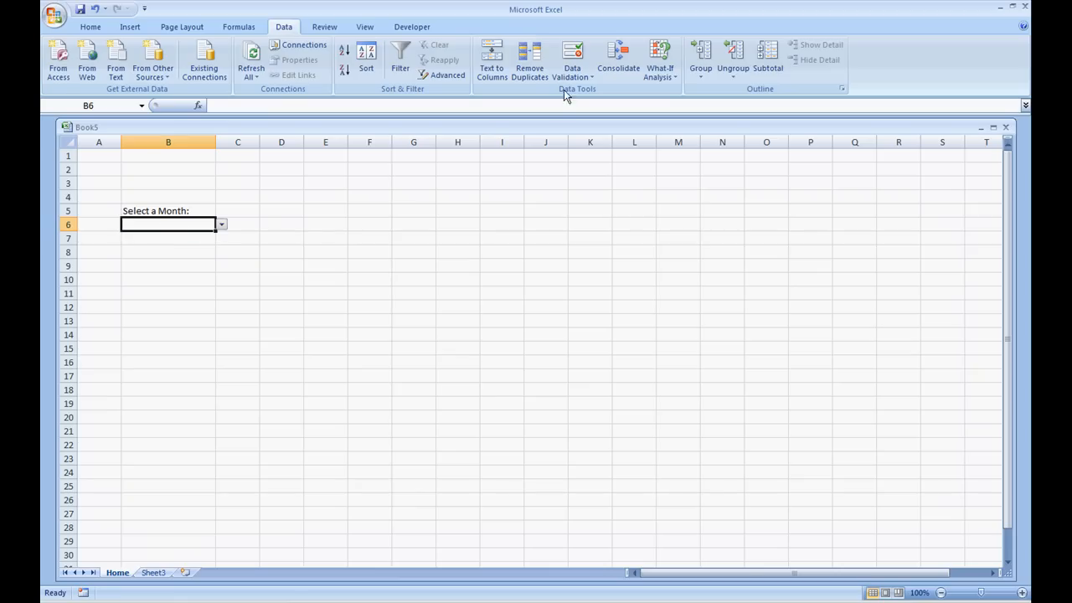
pyautogui.click(573, 63)
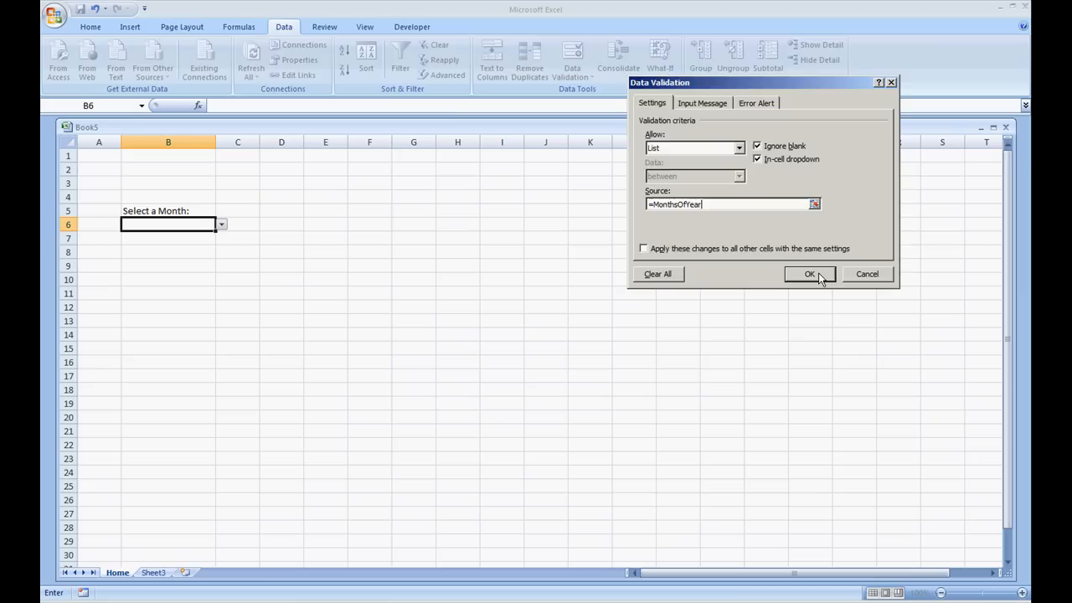
pyautogui.click(809, 275)
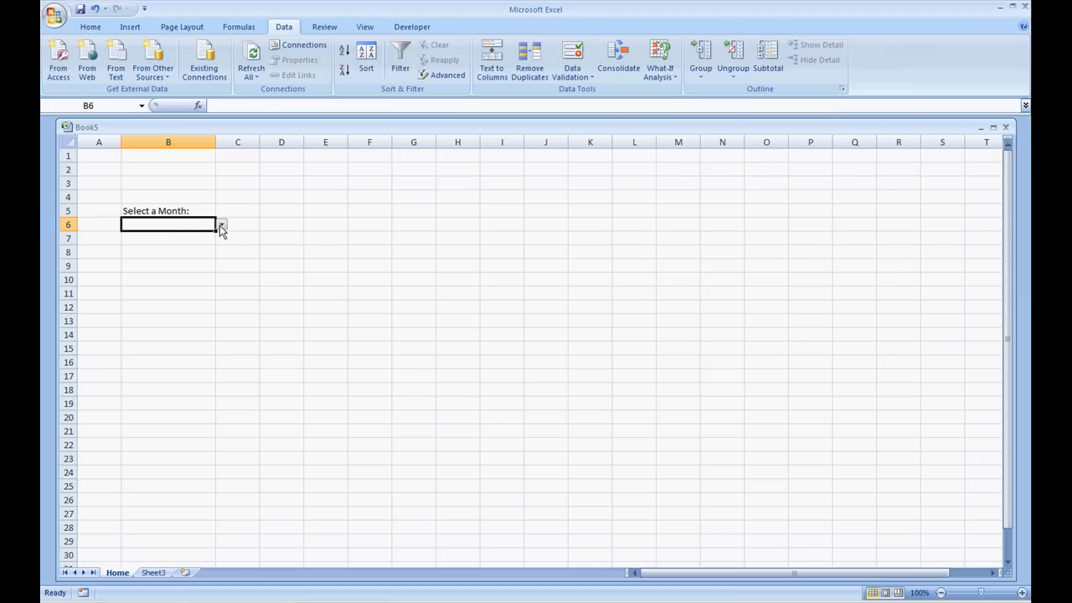
# Step: Pick April from the B6 drop-down, then start typing 'John Doe' as an invalid entry
pyautogui.click(222, 225)
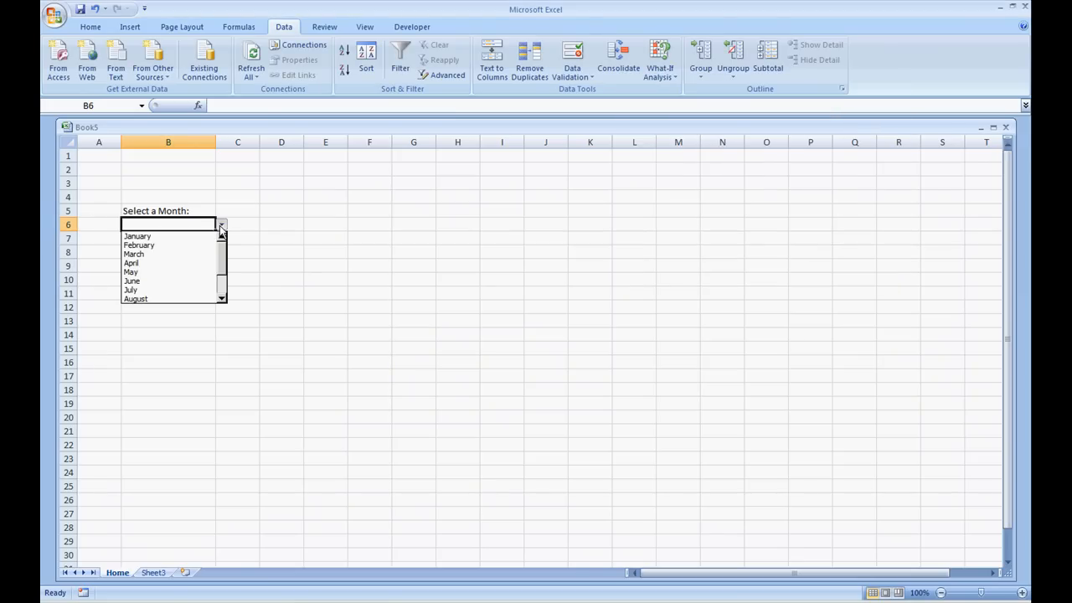
pyautogui.click(131, 262)
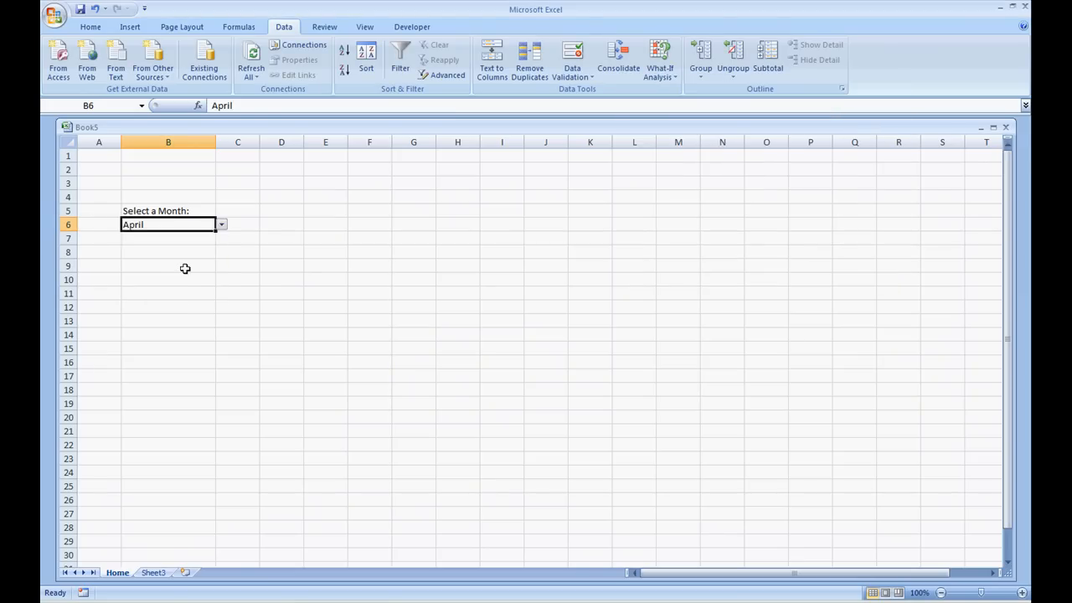
pyautogui.moveTo(214, 294)
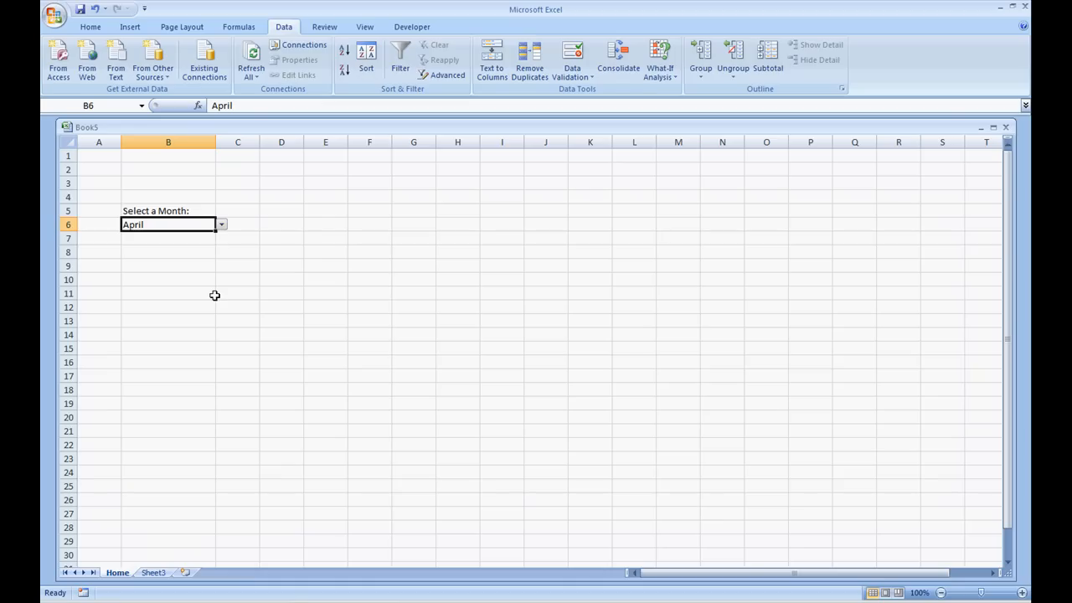
pyautogui.write('John Doe')
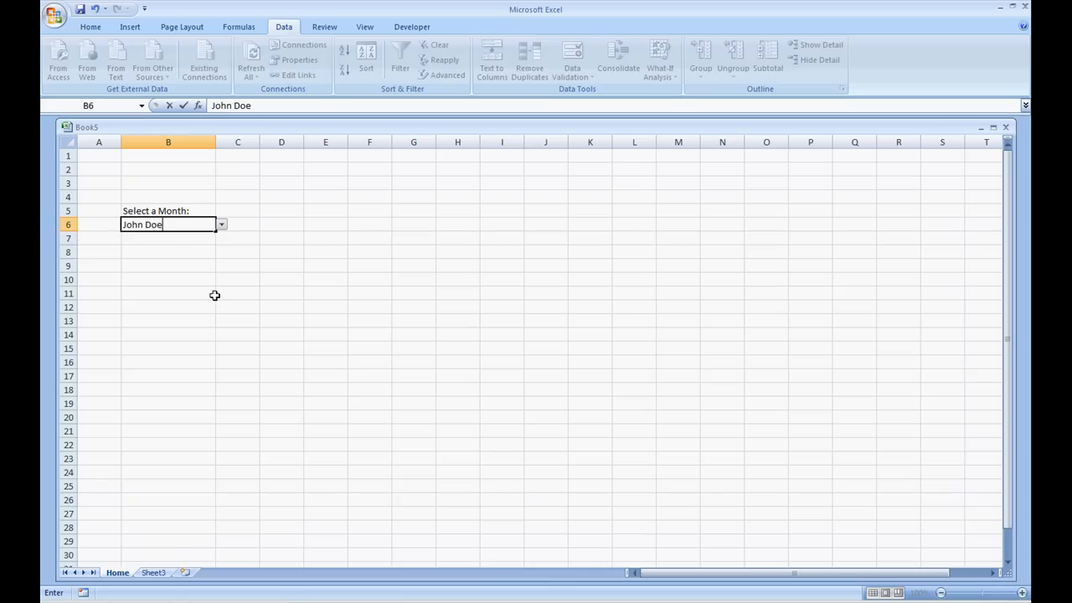
# Step: Confirm 'John Doe' is rejected with an error, cancel it, and pick September from the B6 list
pyautogui.press('Return')
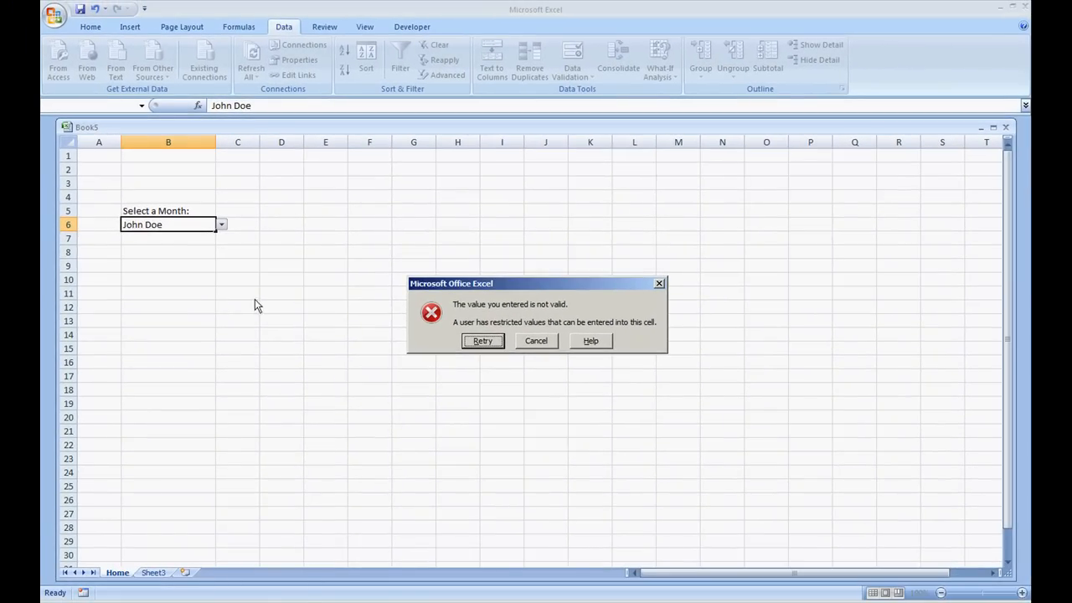
pyautogui.moveTo(519, 342)
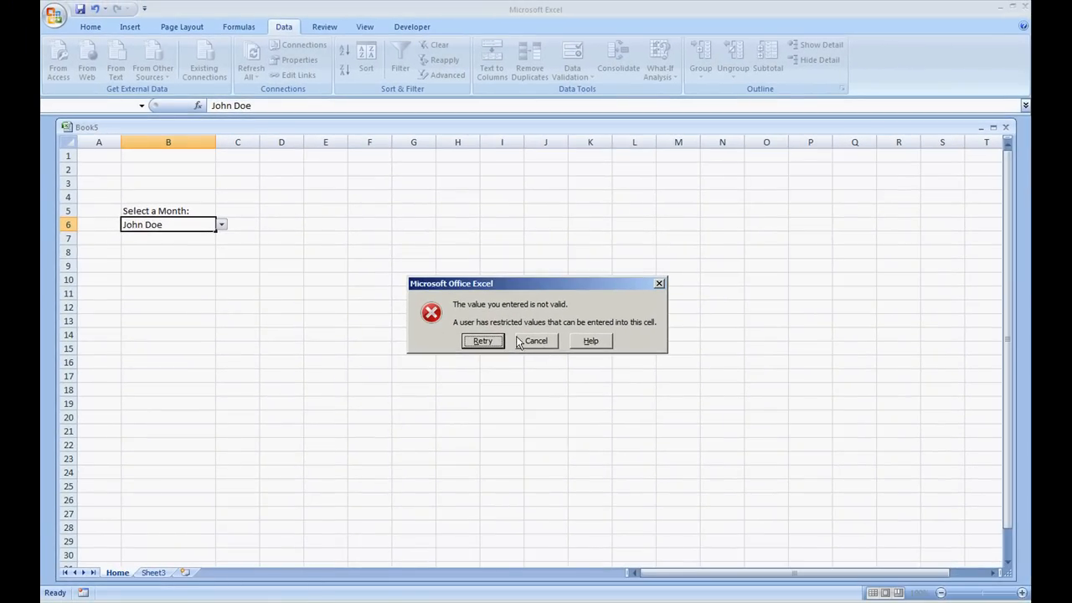
pyautogui.click(536, 341)
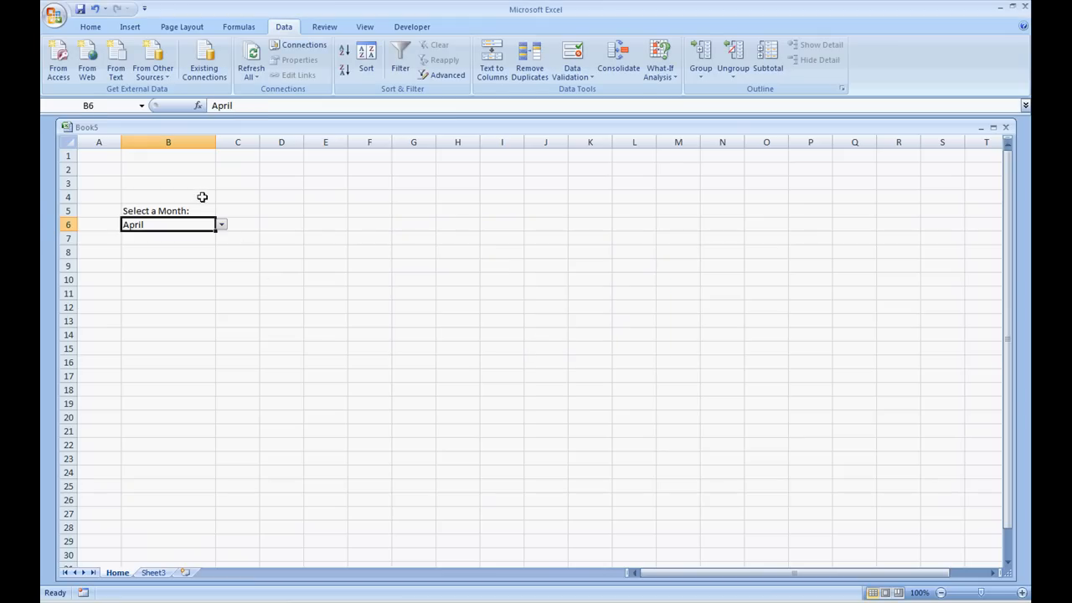
pyautogui.click(221, 225)
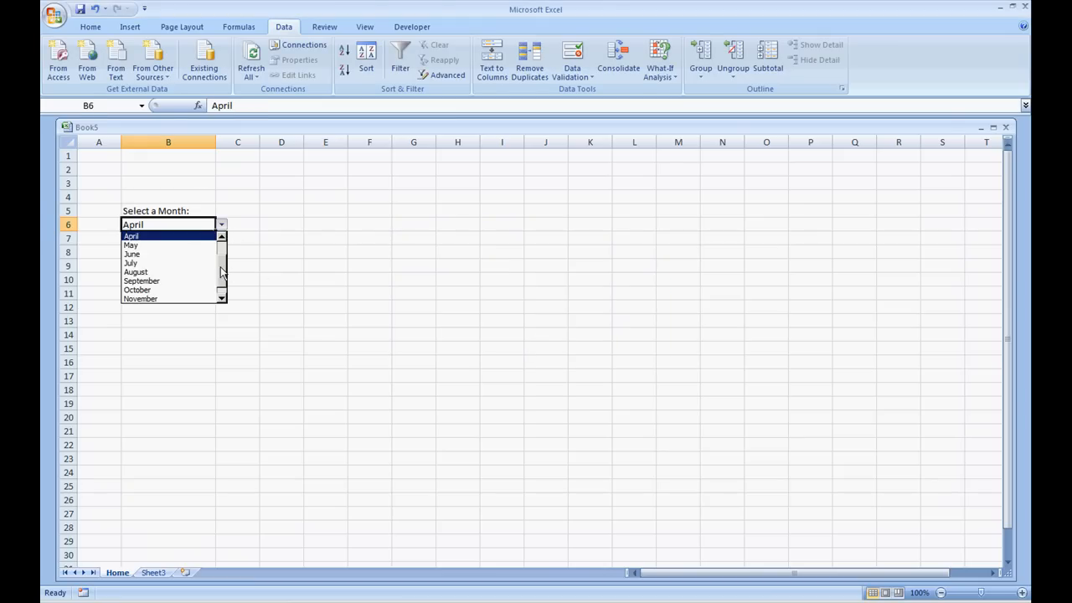
pyautogui.click(141, 282)
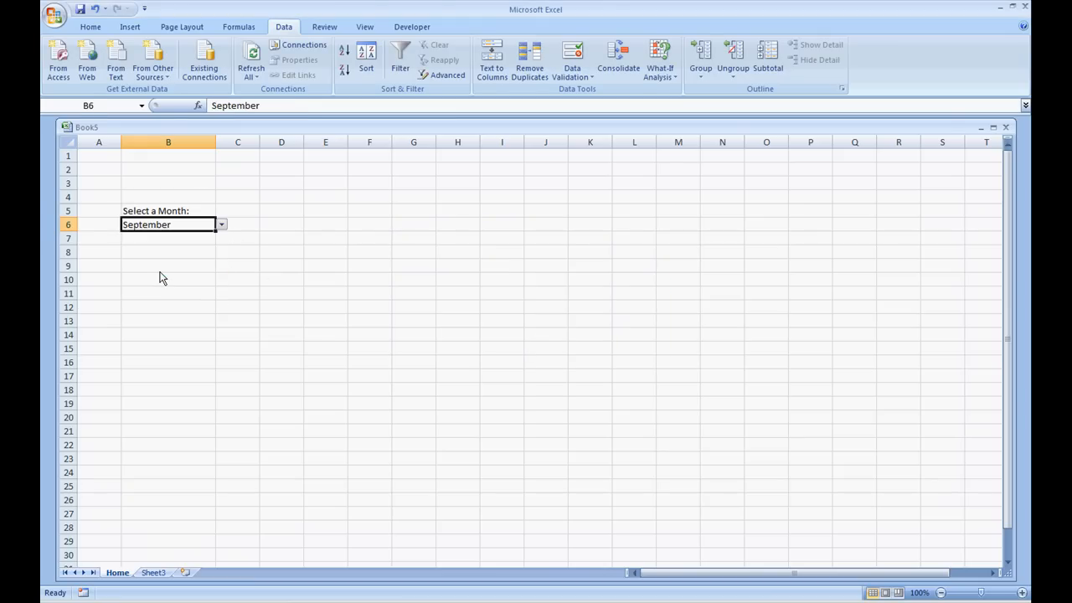
pyautogui.moveTo(159, 272)
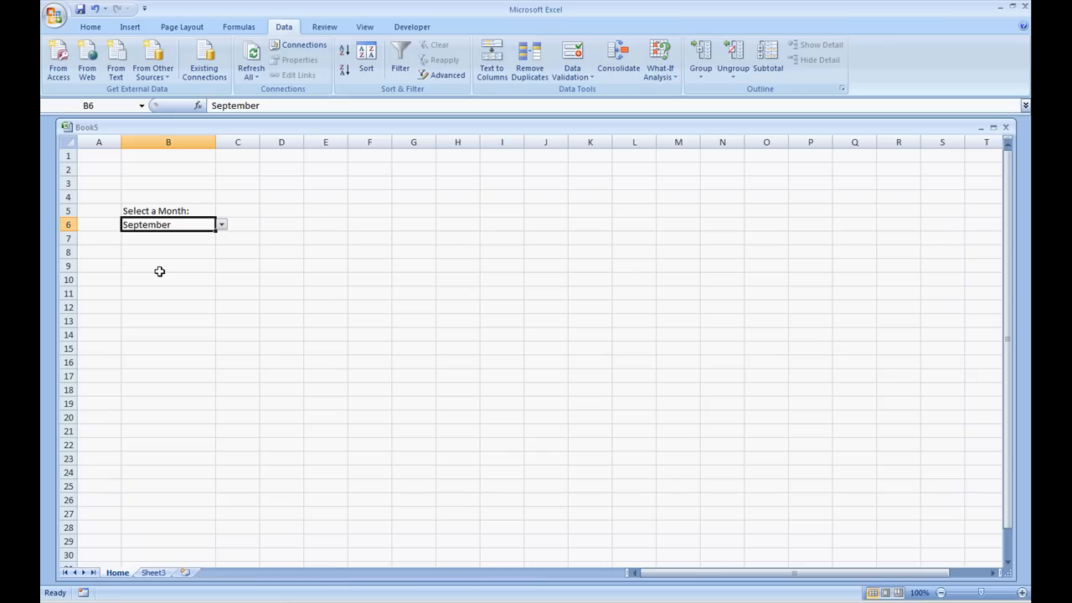